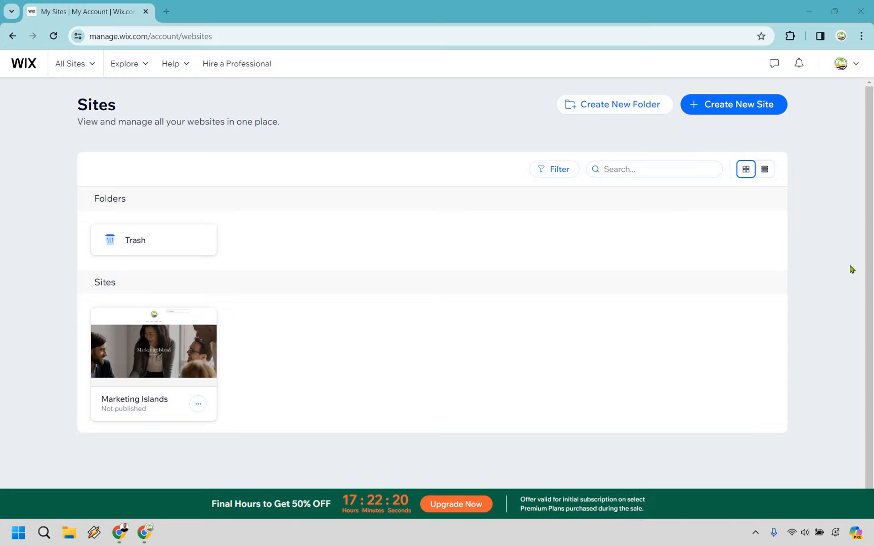
mouse_move(197, 404)
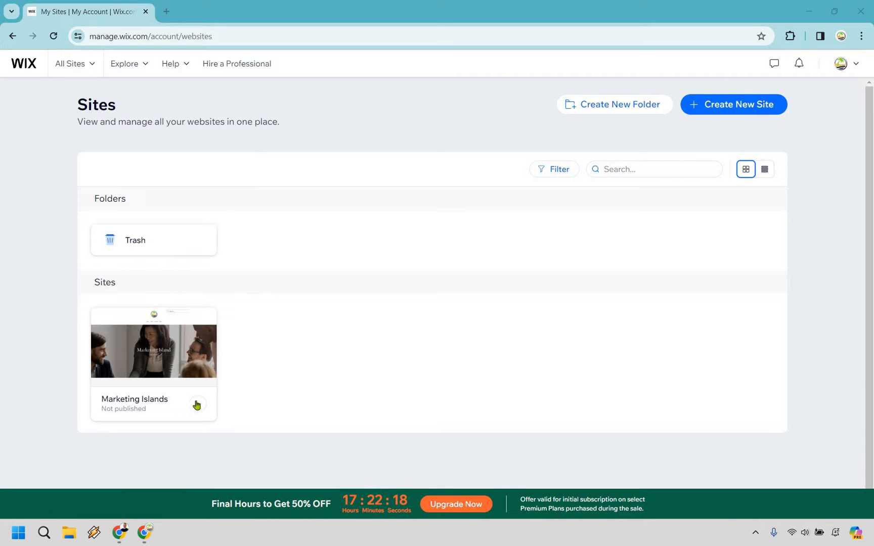
mouse_move(153, 348)
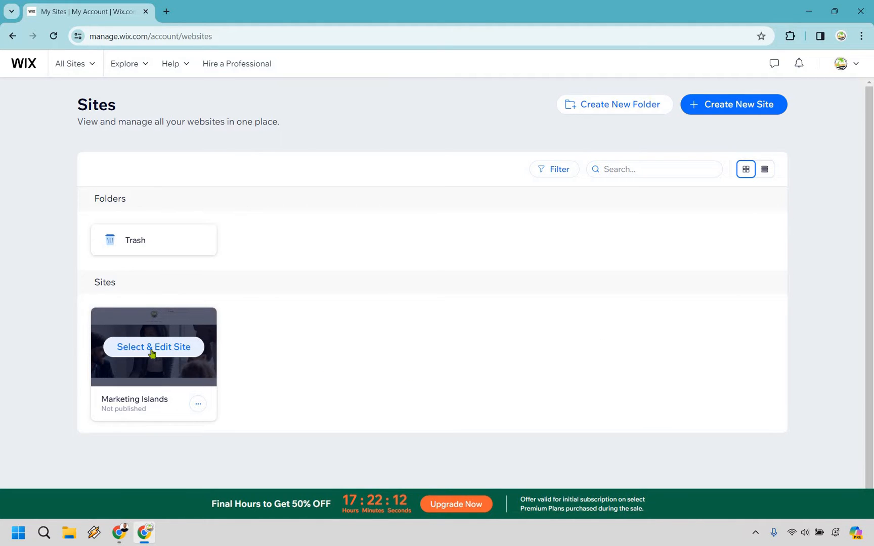
- Open the Marketing Islands site card with Select & Edit Site
left_click(153, 346)
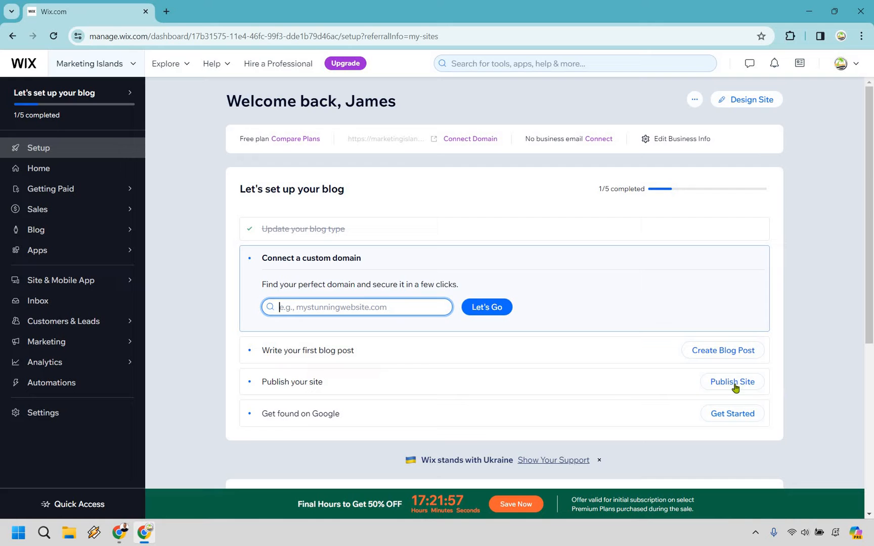
mouse_move(732, 382)
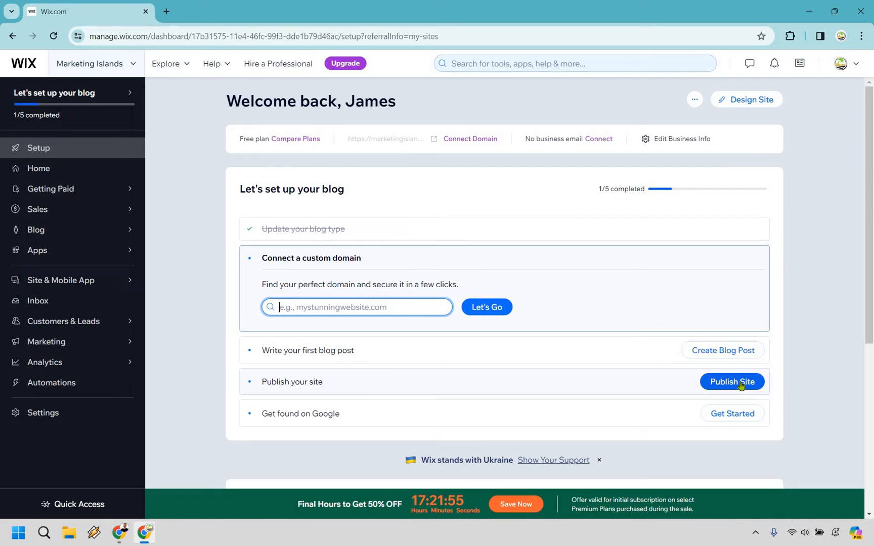
- Choose Publish Site from the 'Publish your site' checklist item to enter the editor
left_click(752, 99)
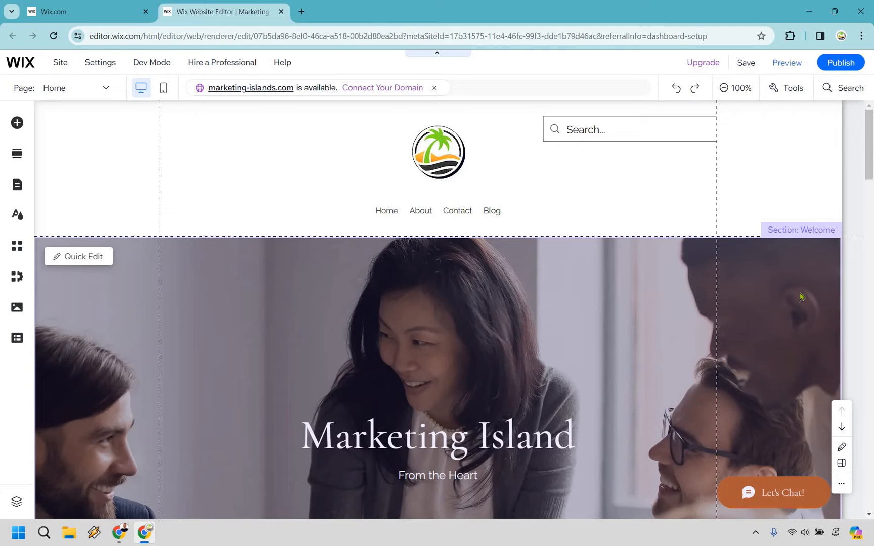
mouse_move(850, 96)
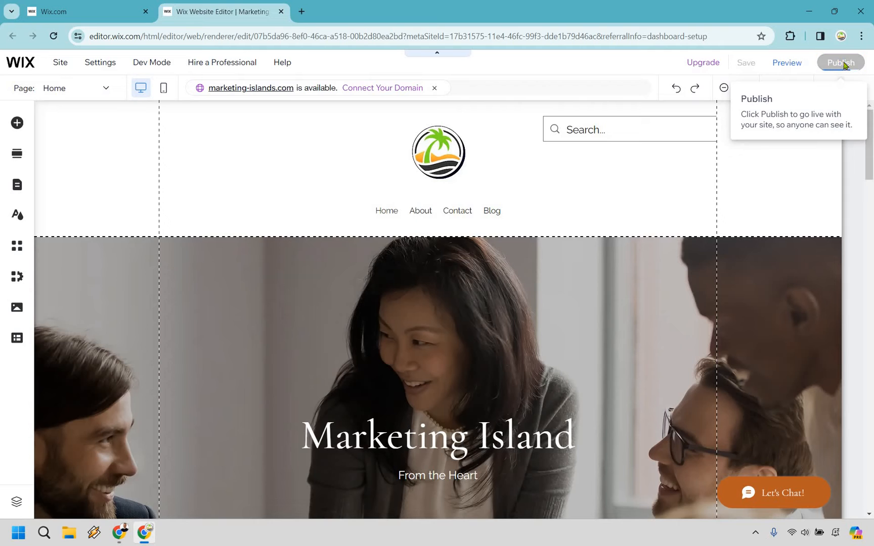
- Publish the Marketing Islands site live at its wixsite address
left_click(841, 62)
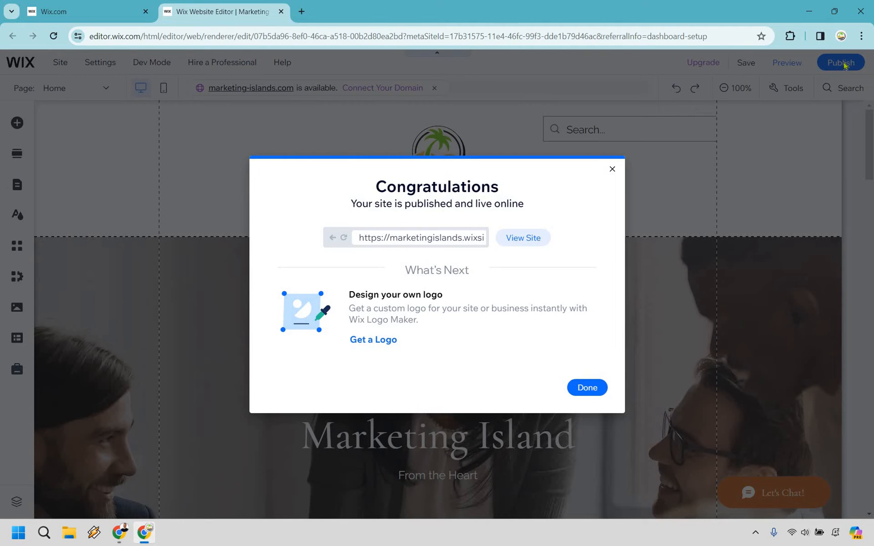
mouse_move(705, 296)
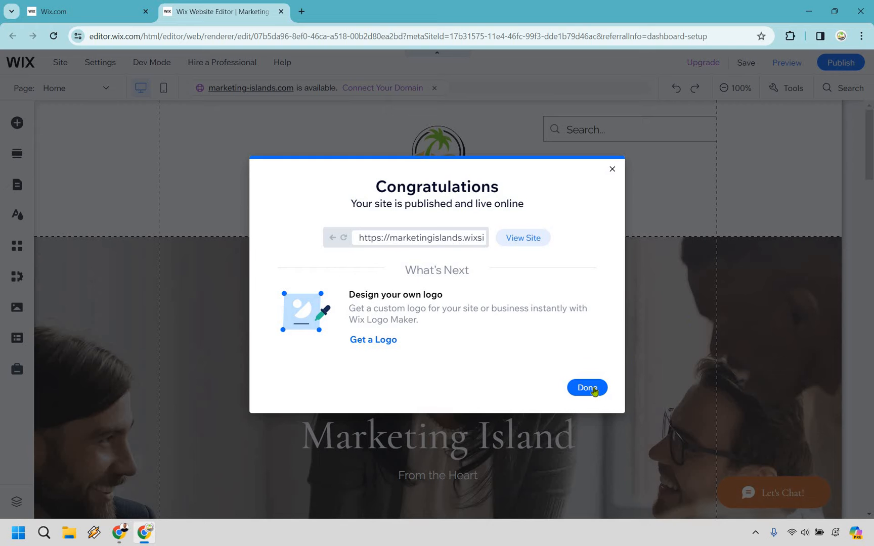
- Close the Congratulations dialog and decline the mobile-editing prompt
left_click(586, 388)
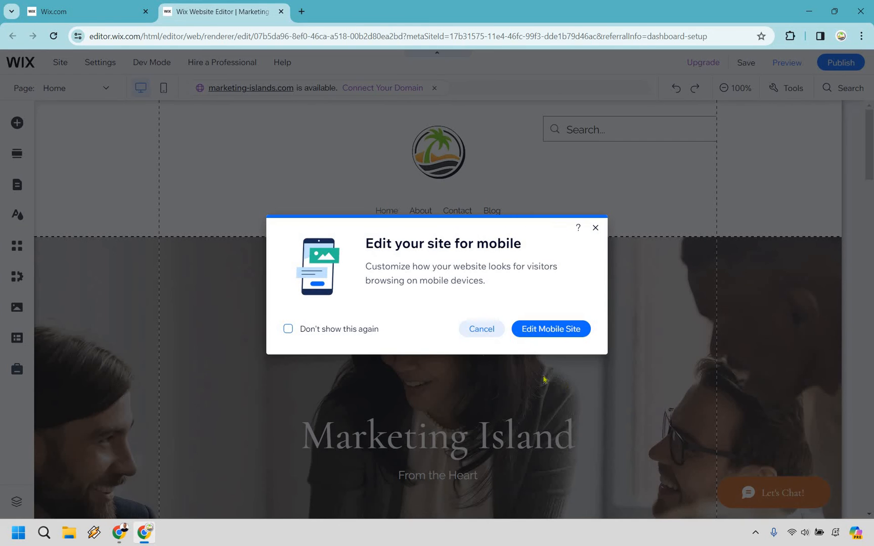
left_click(480, 328)
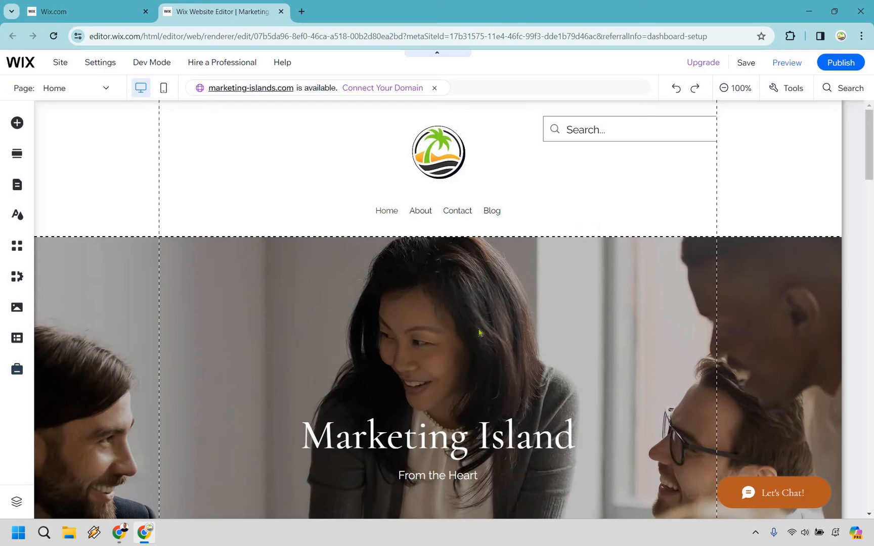